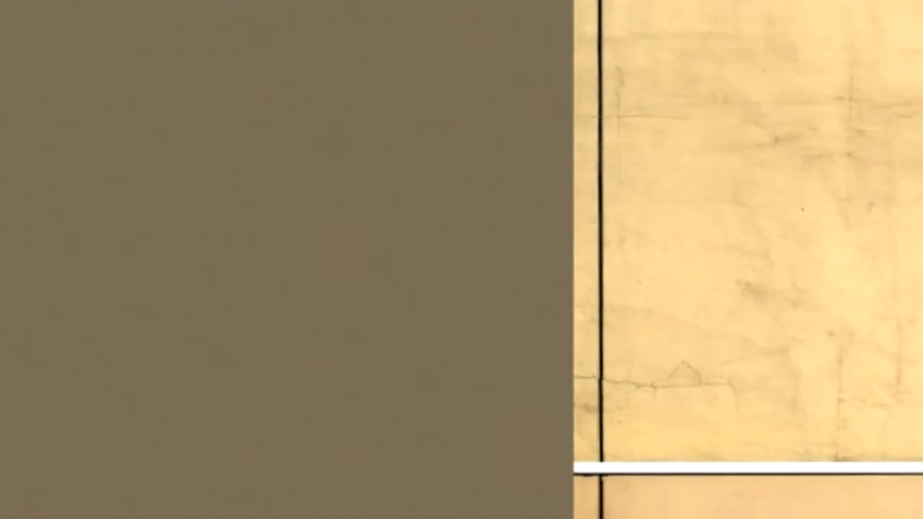
pyautogui.hscroll(-3)
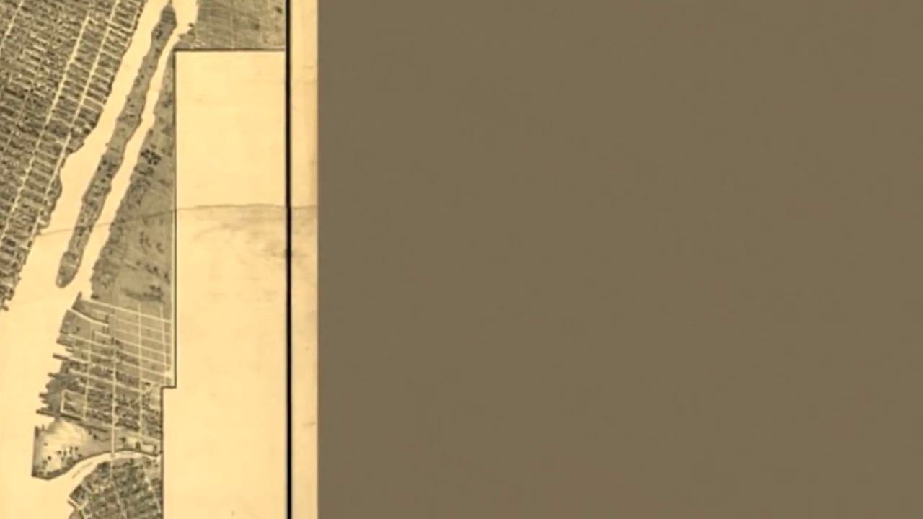